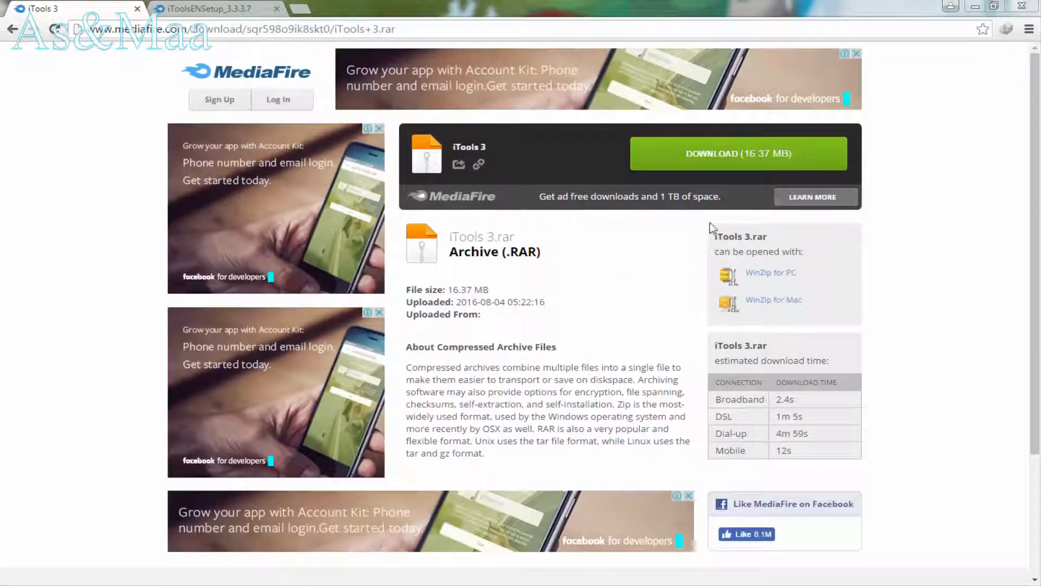
# Start downloading the iTools 3.rar archive (16.37 MB) and save it to the desktop
pyautogui.click(739, 153)
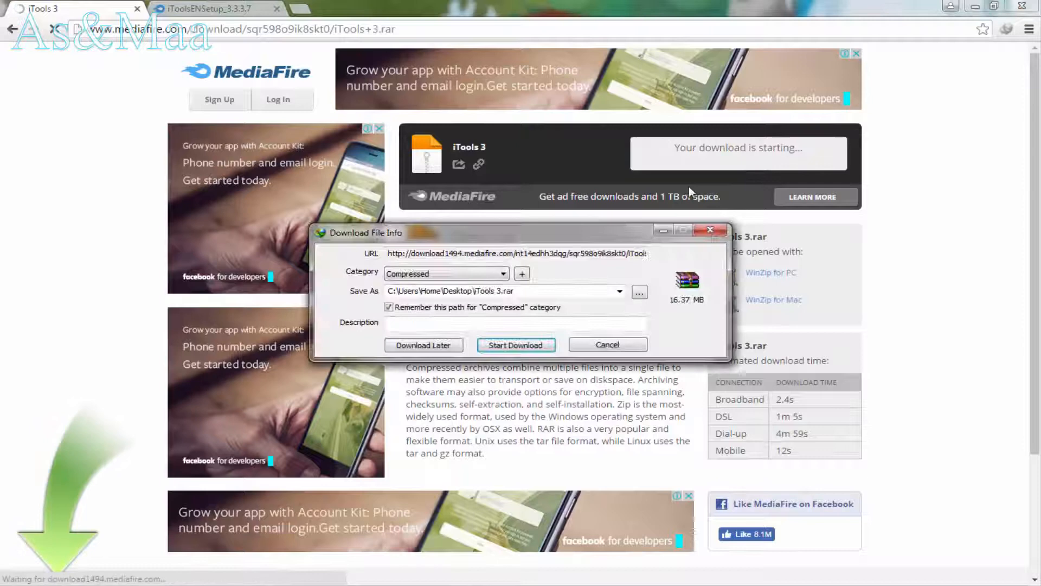
pyautogui.click(515, 345)
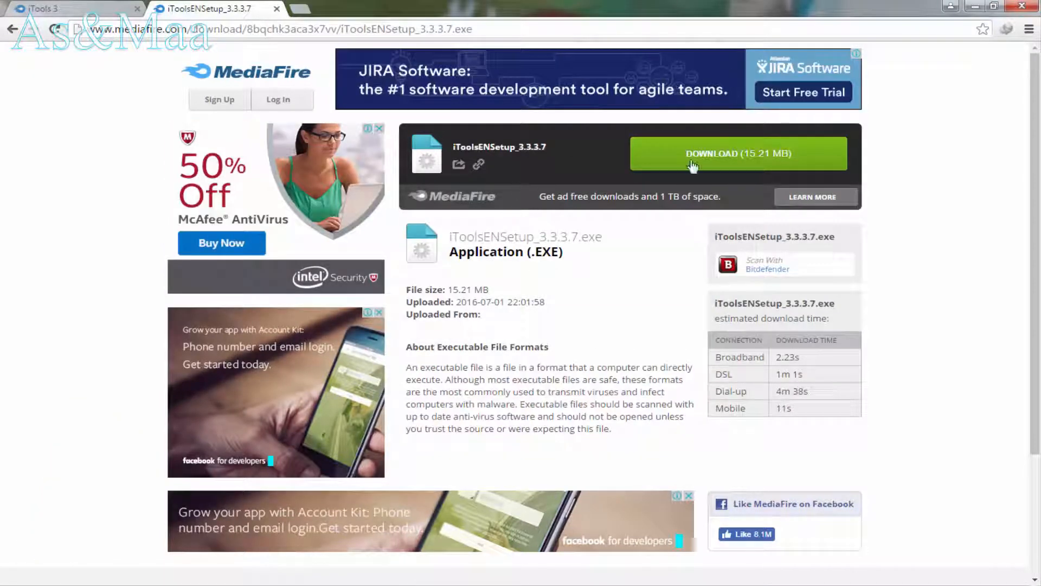
# Download the iToolsENSetup_3.3.3.7.exe installer (15.21 MB)
pyautogui.click(738, 153)
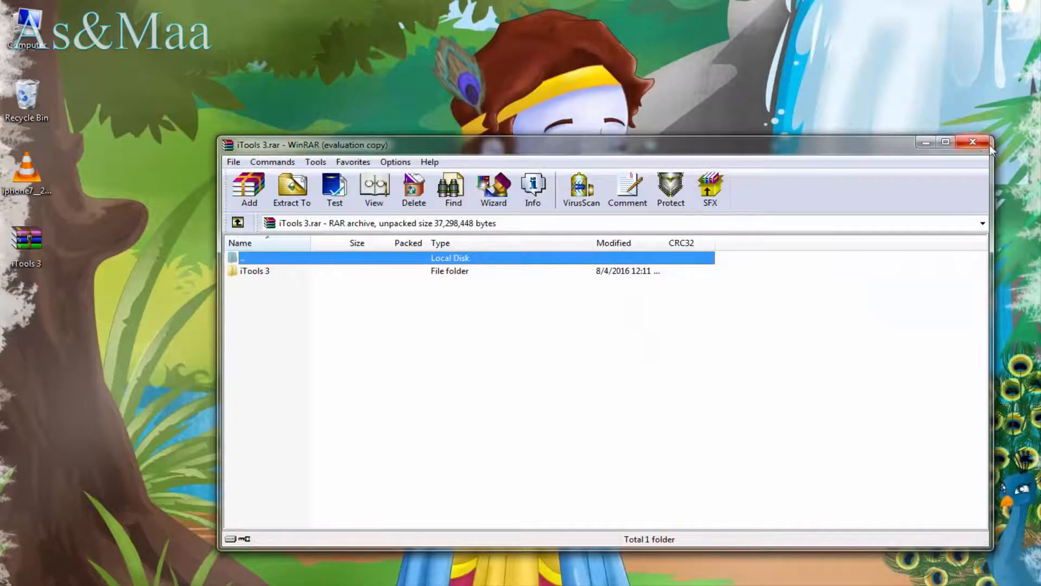
# Extract iTools 3.rar to the desktop, run iTools and go to the iPhone's Music section
pyautogui.rightClick(27, 239)
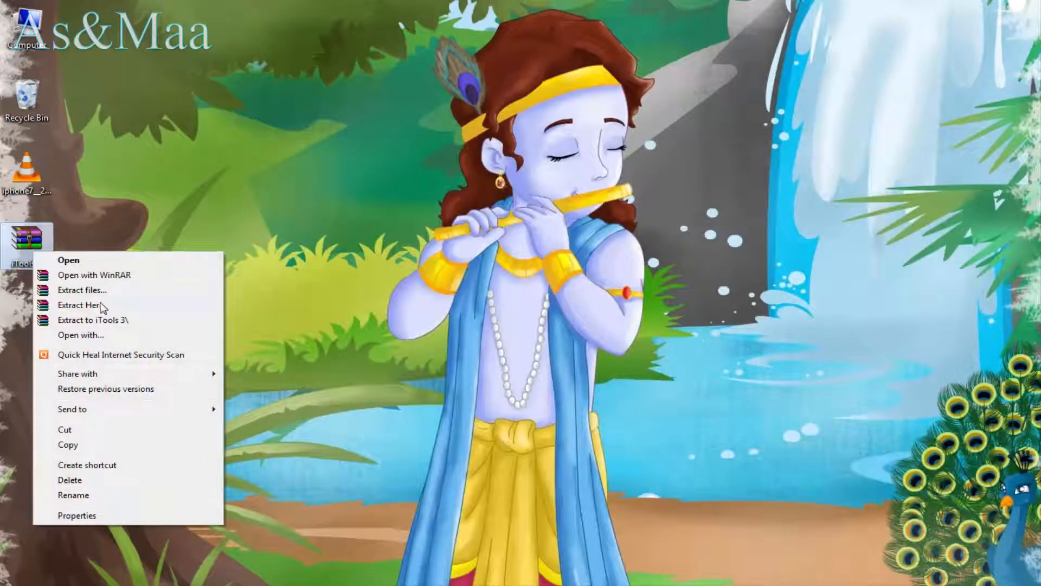
pyautogui.click(93, 320)
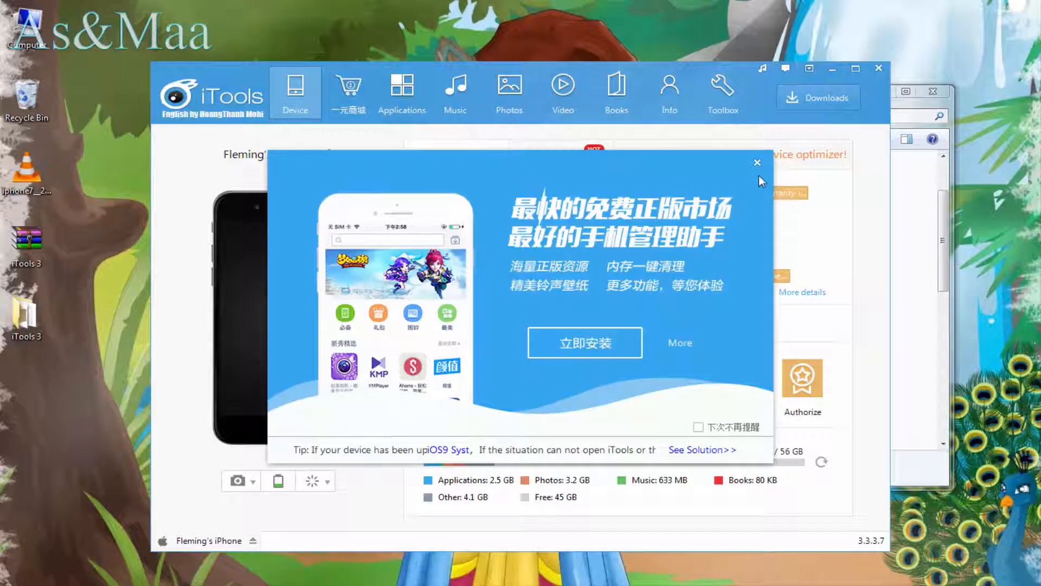
pyautogui.click(757, 162)
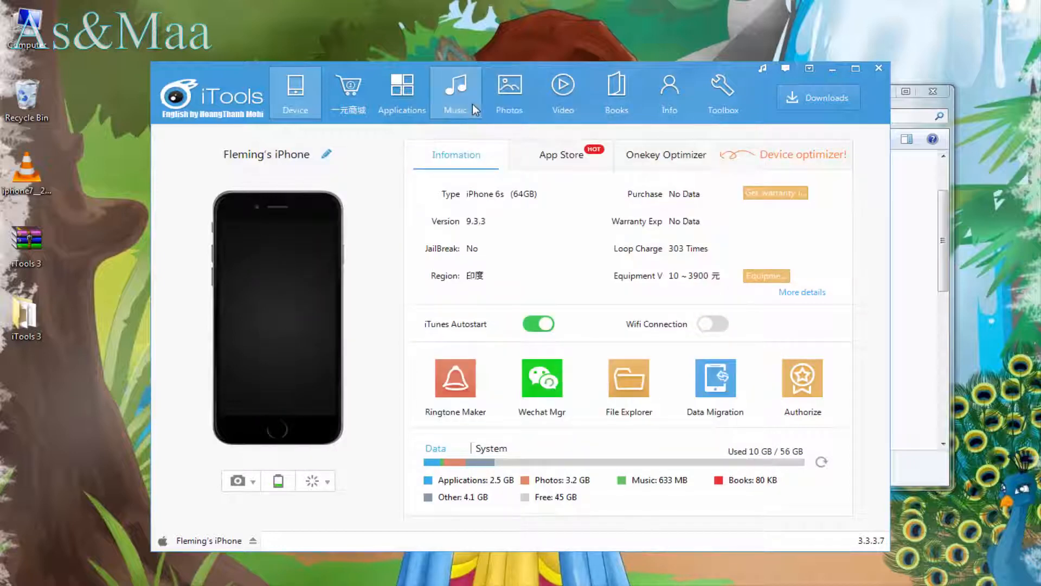
pyautogui.click(456, 90)
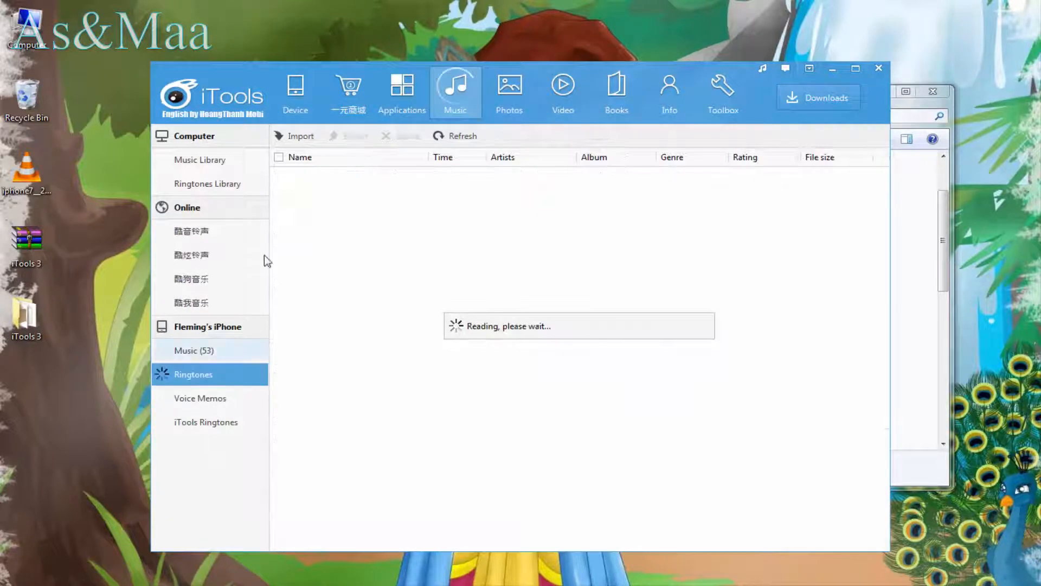
# Import iphone7__2016.mp3 from the Desktop into the iPhone's Ringtones list
pyautogui.click(300, 135)
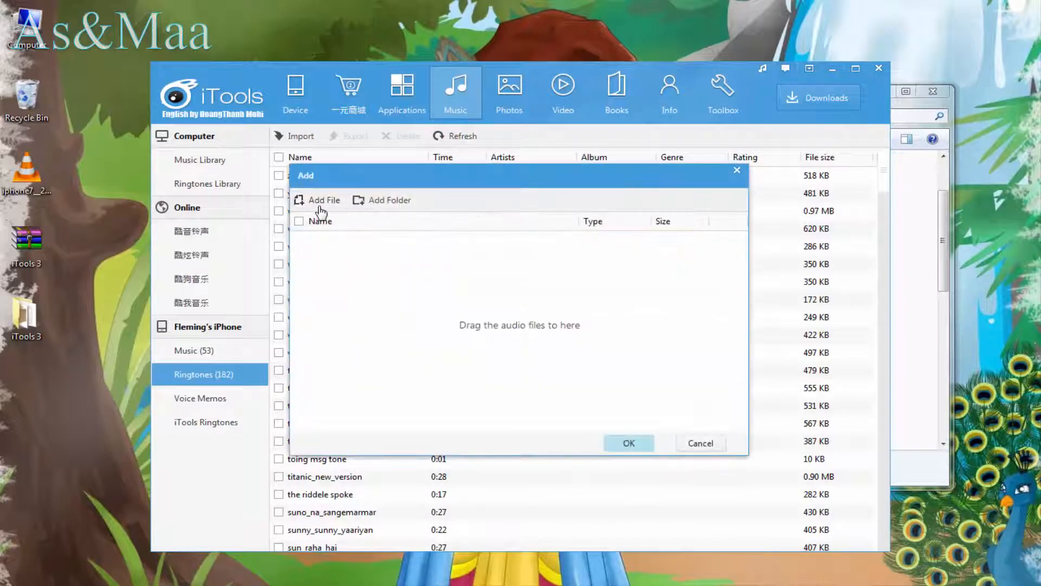
pyautogui.click(323, 200)
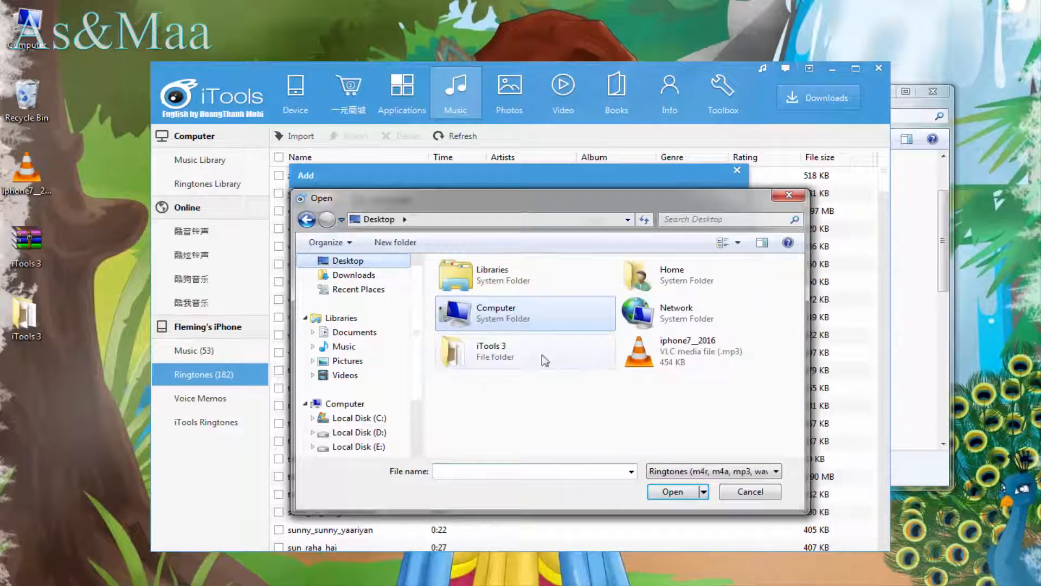
pyautogui.click(671, 492)
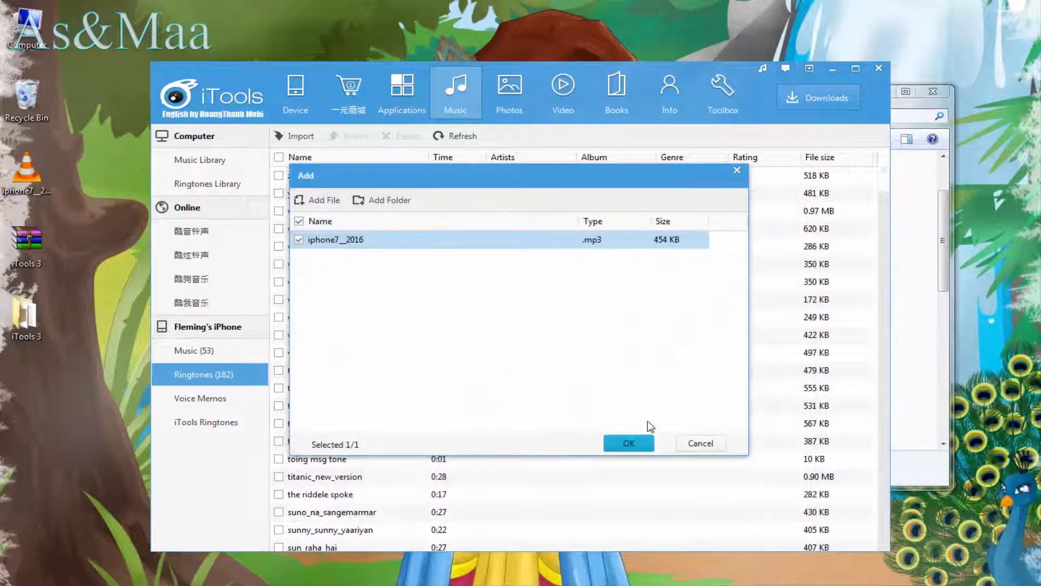
pyautogui.click(627, 443)
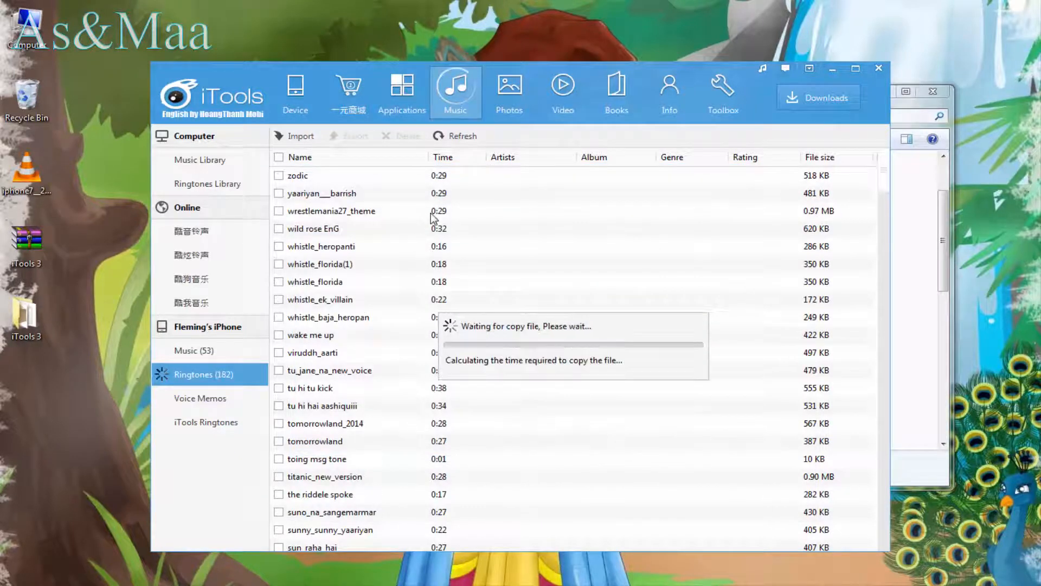